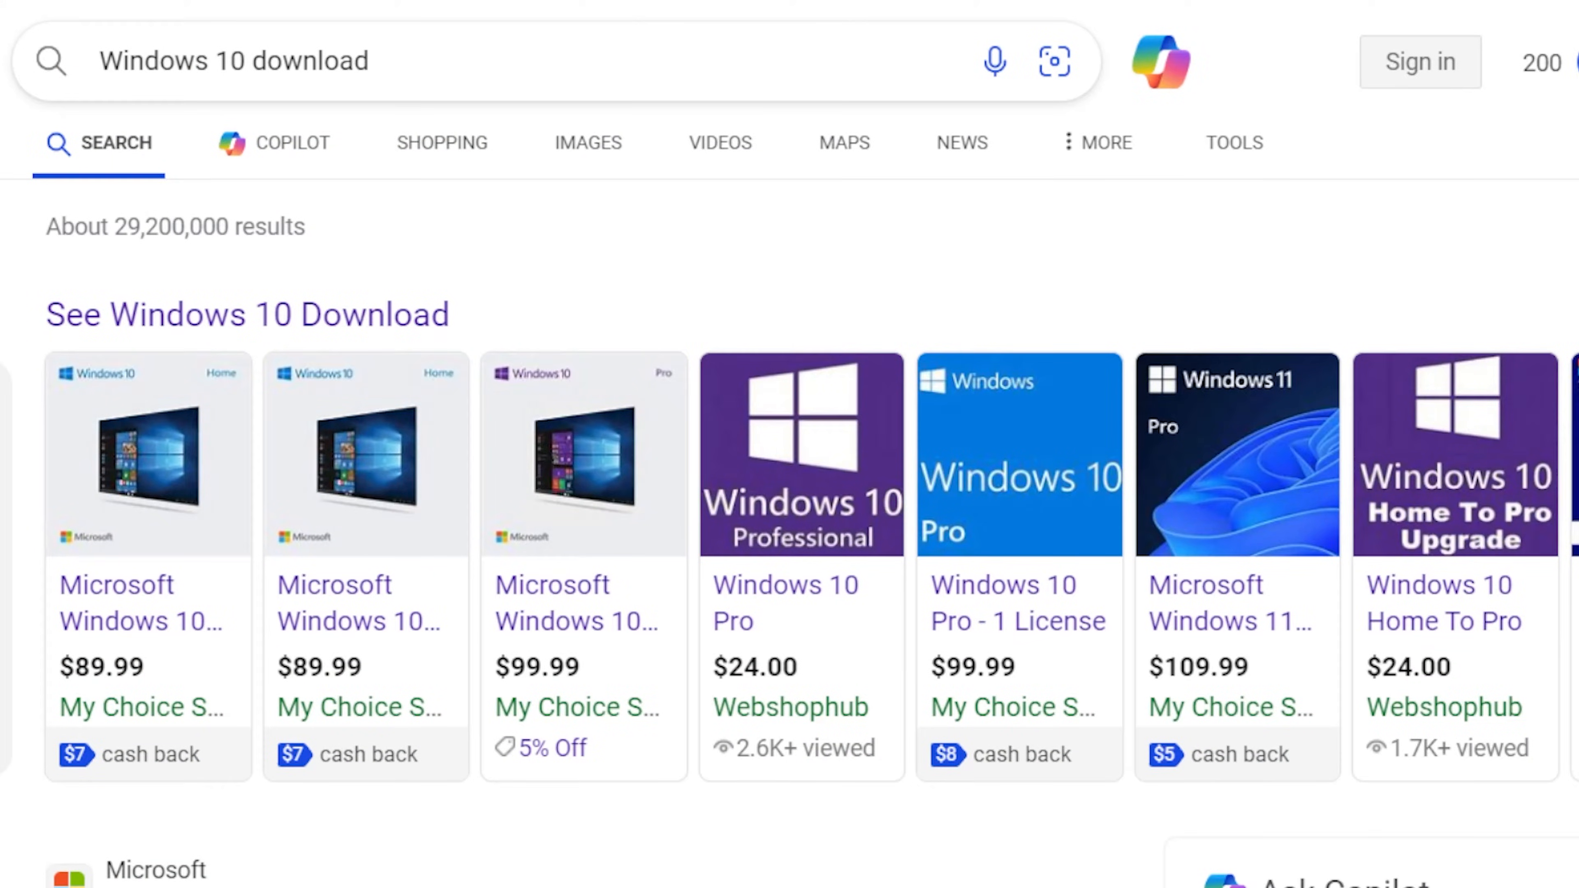
Download MediaCreationTool22H2.exe from the Create Windows 10 installation media section and launch it.
scroll("down", 3)
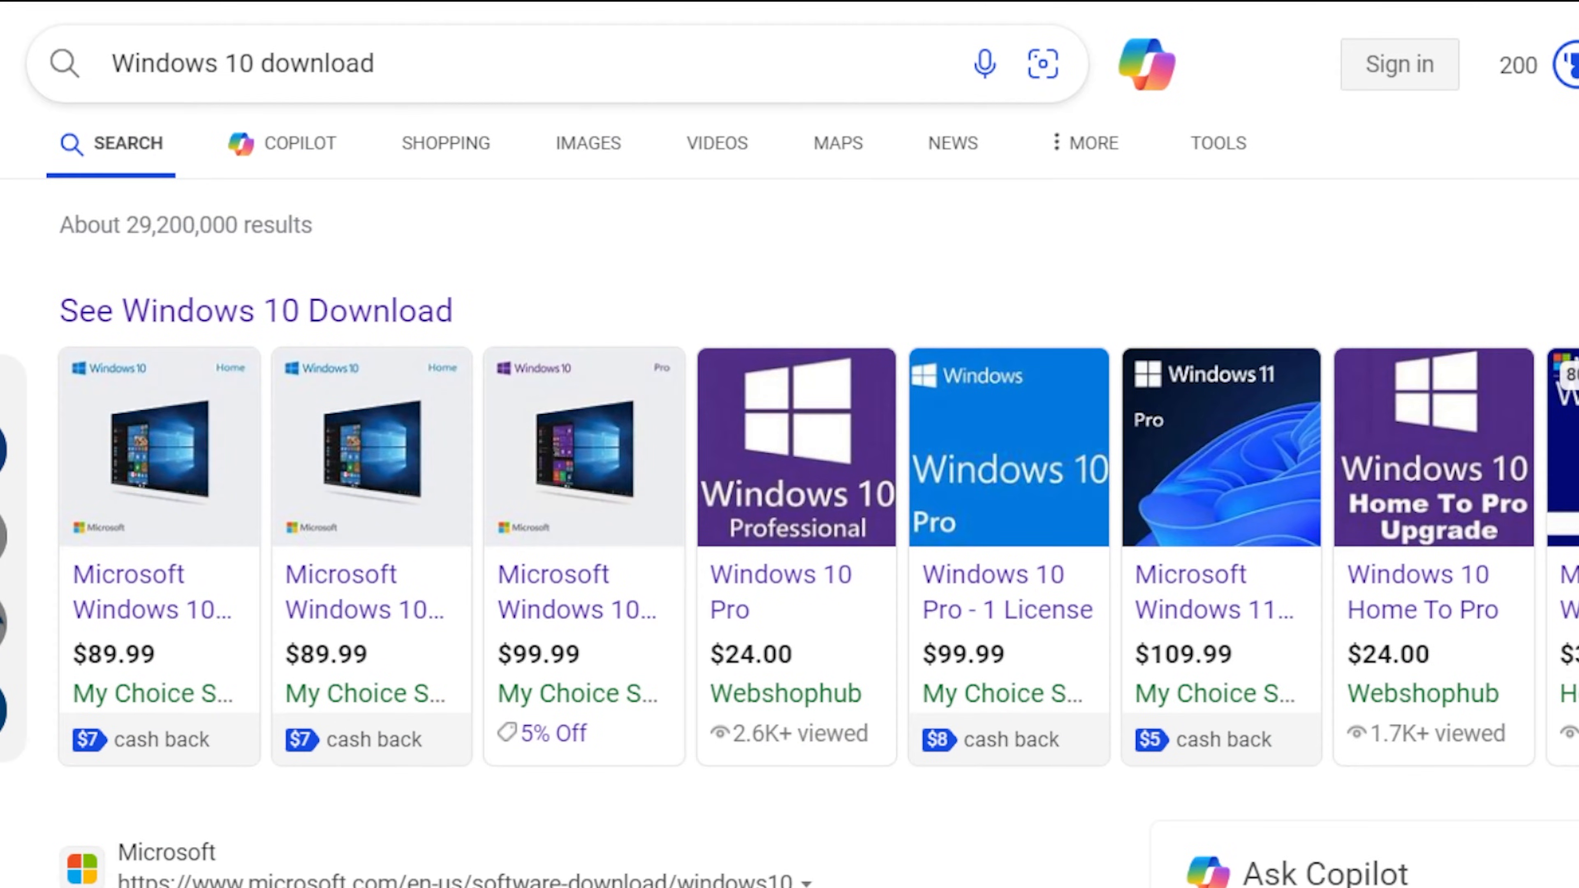
scroll("down", 3)
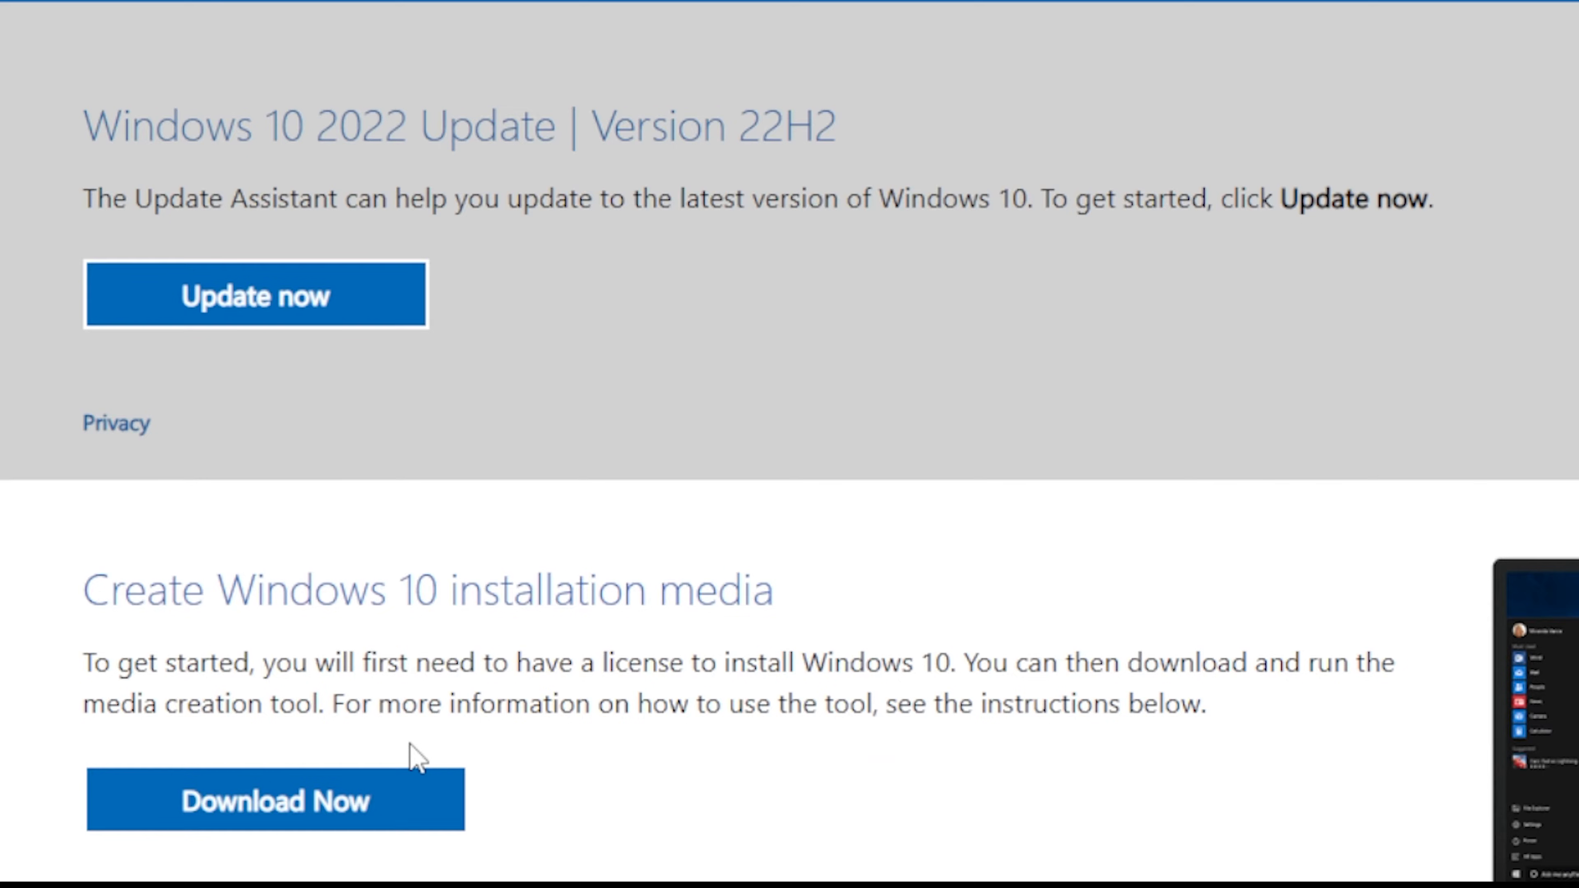
double_click(426, 588)
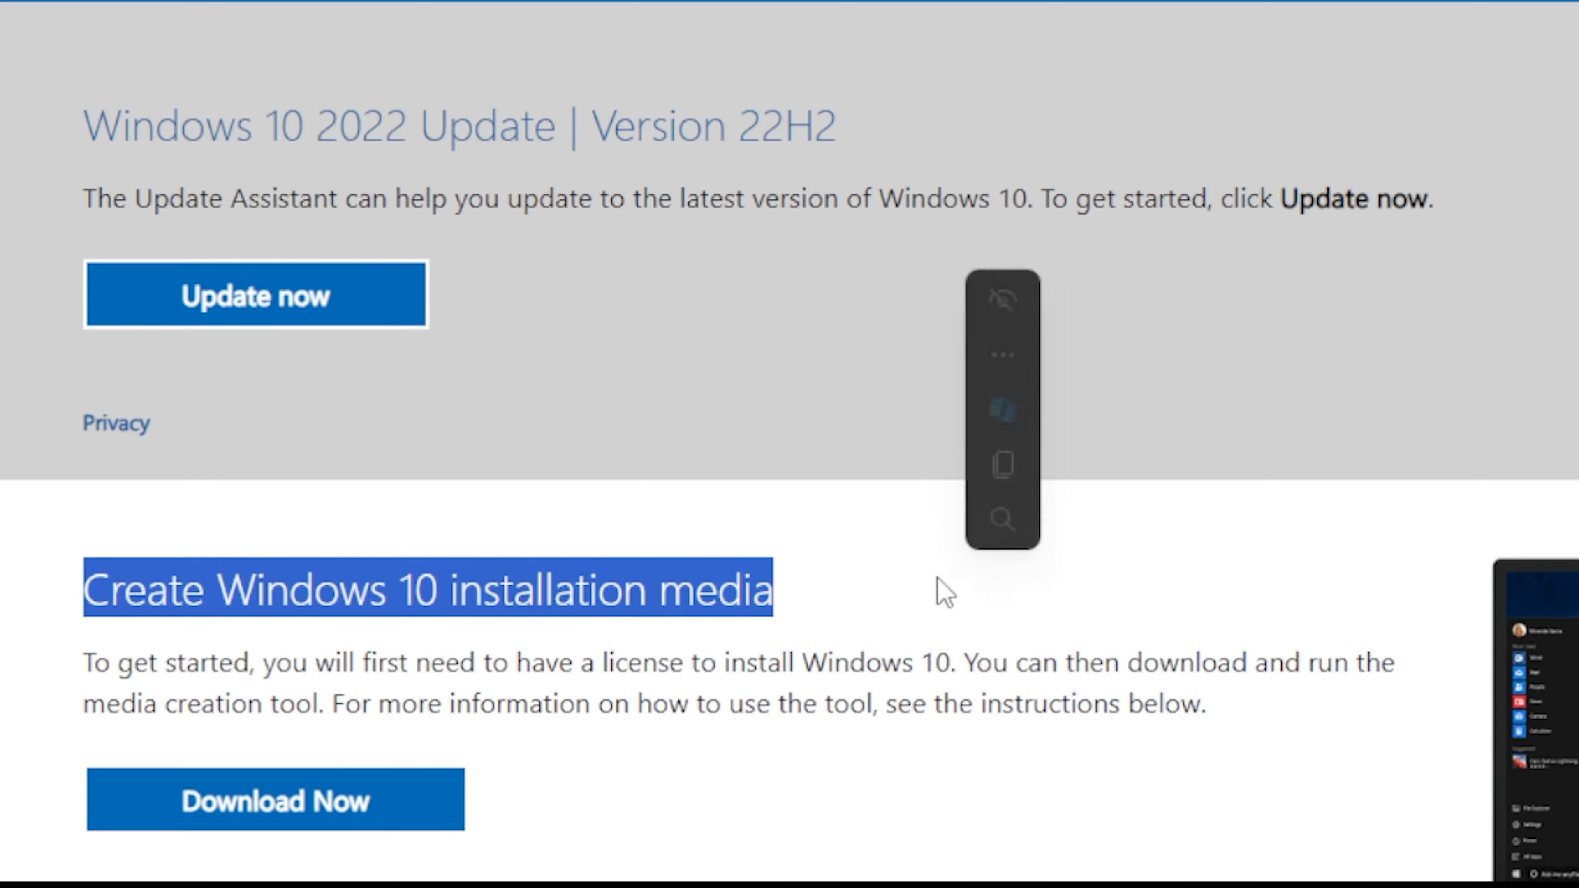
left_click(274, 798)
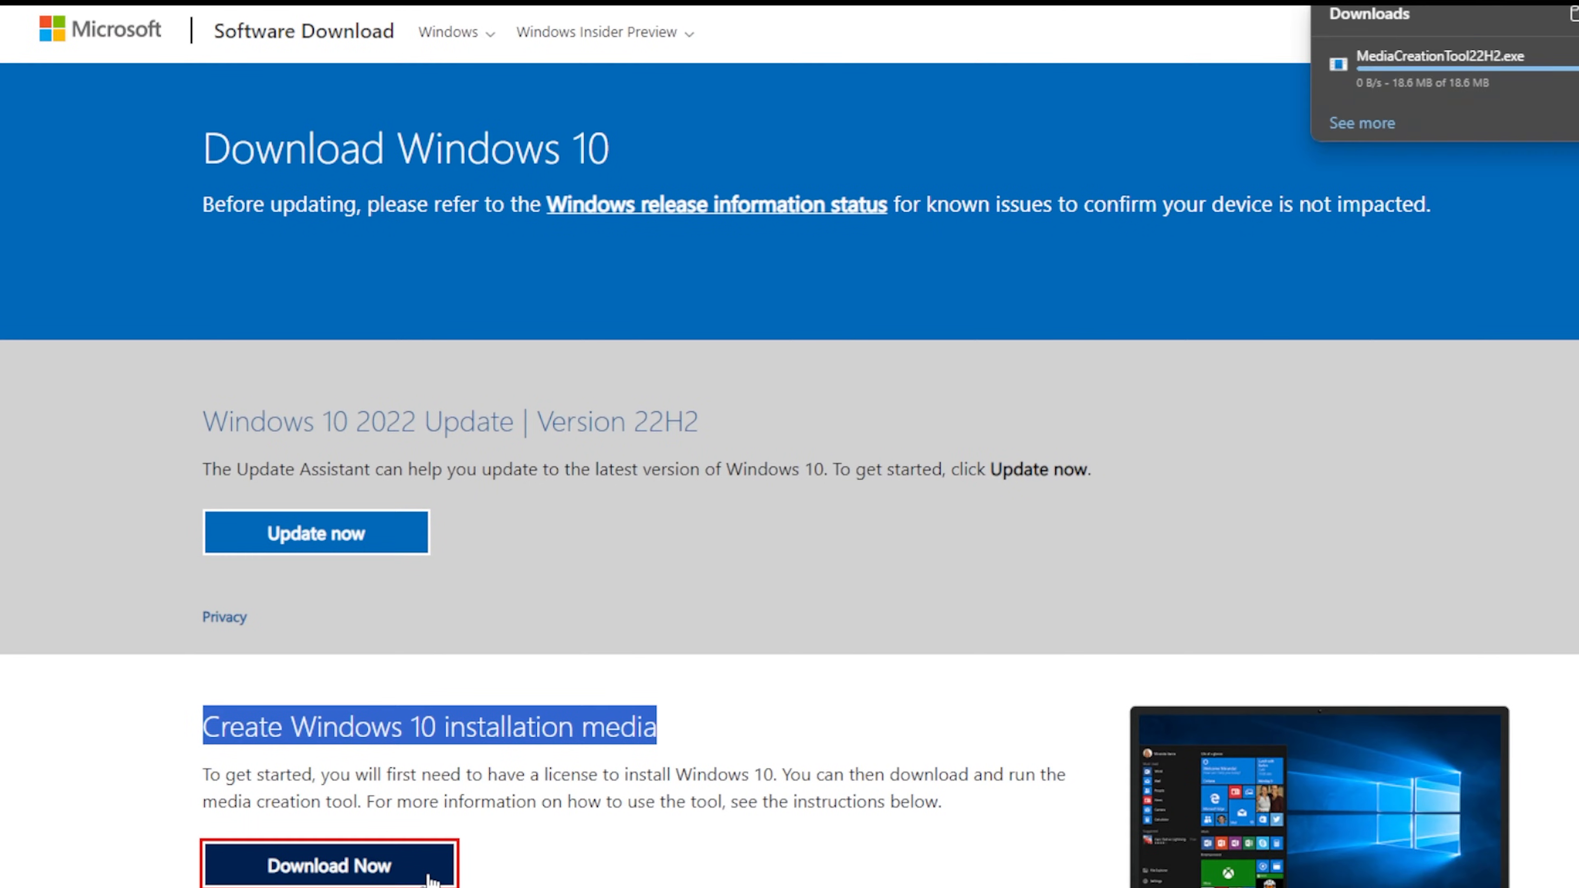
left_click(327, 866)
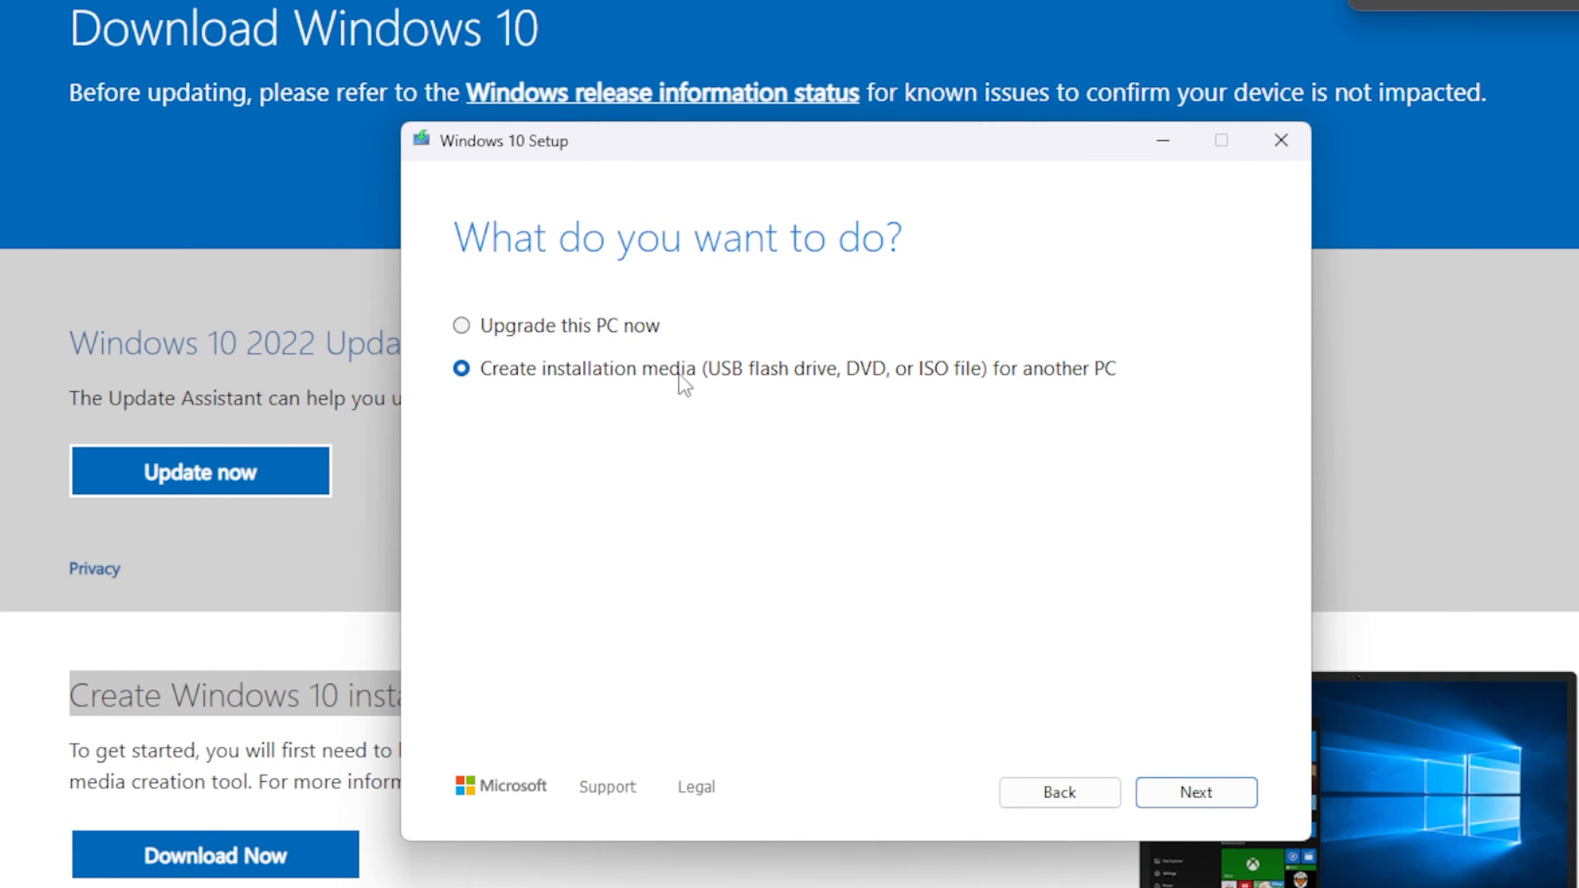
Choose 'Create installation media for another PC' and keep the recommended English 64-bit Windows 10 options.
left_click(1195, 793)
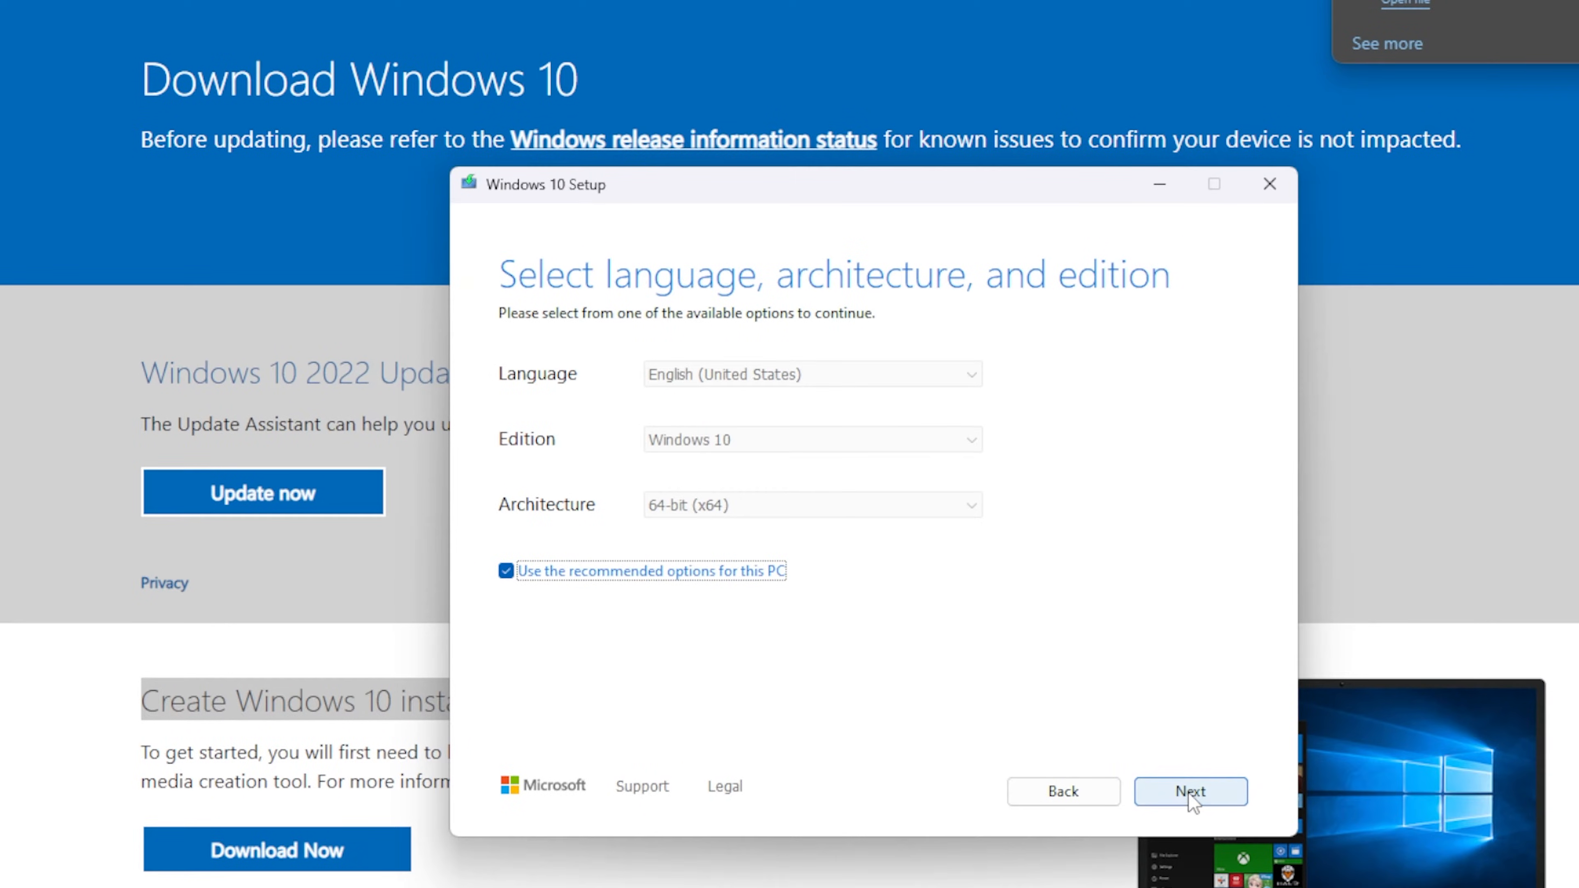
left_click(1189, 791)
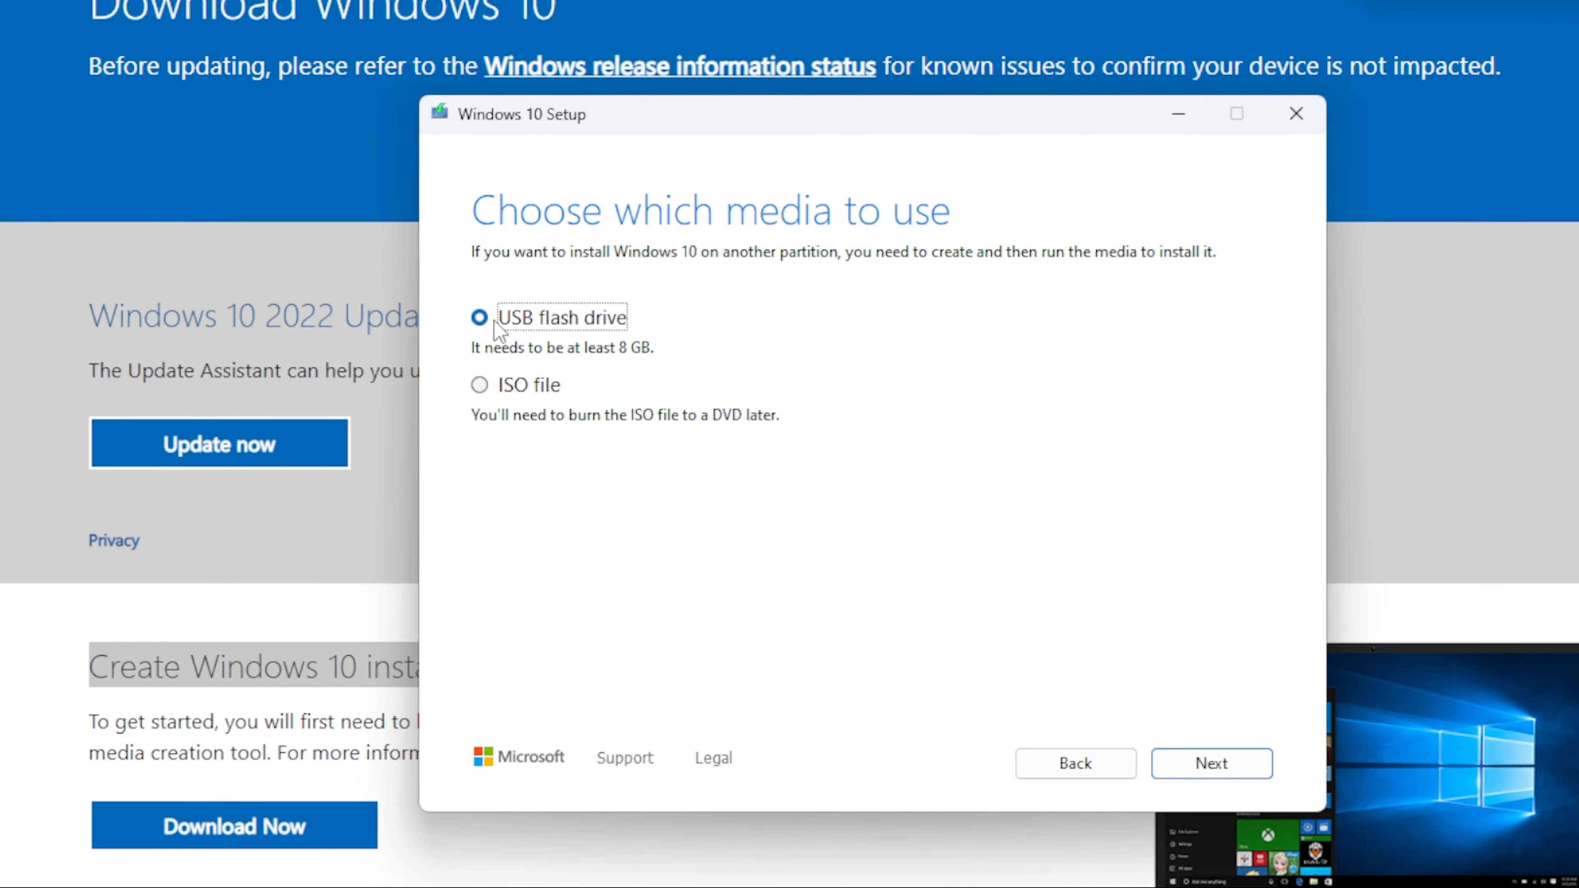
mouse_move(1180, 651)
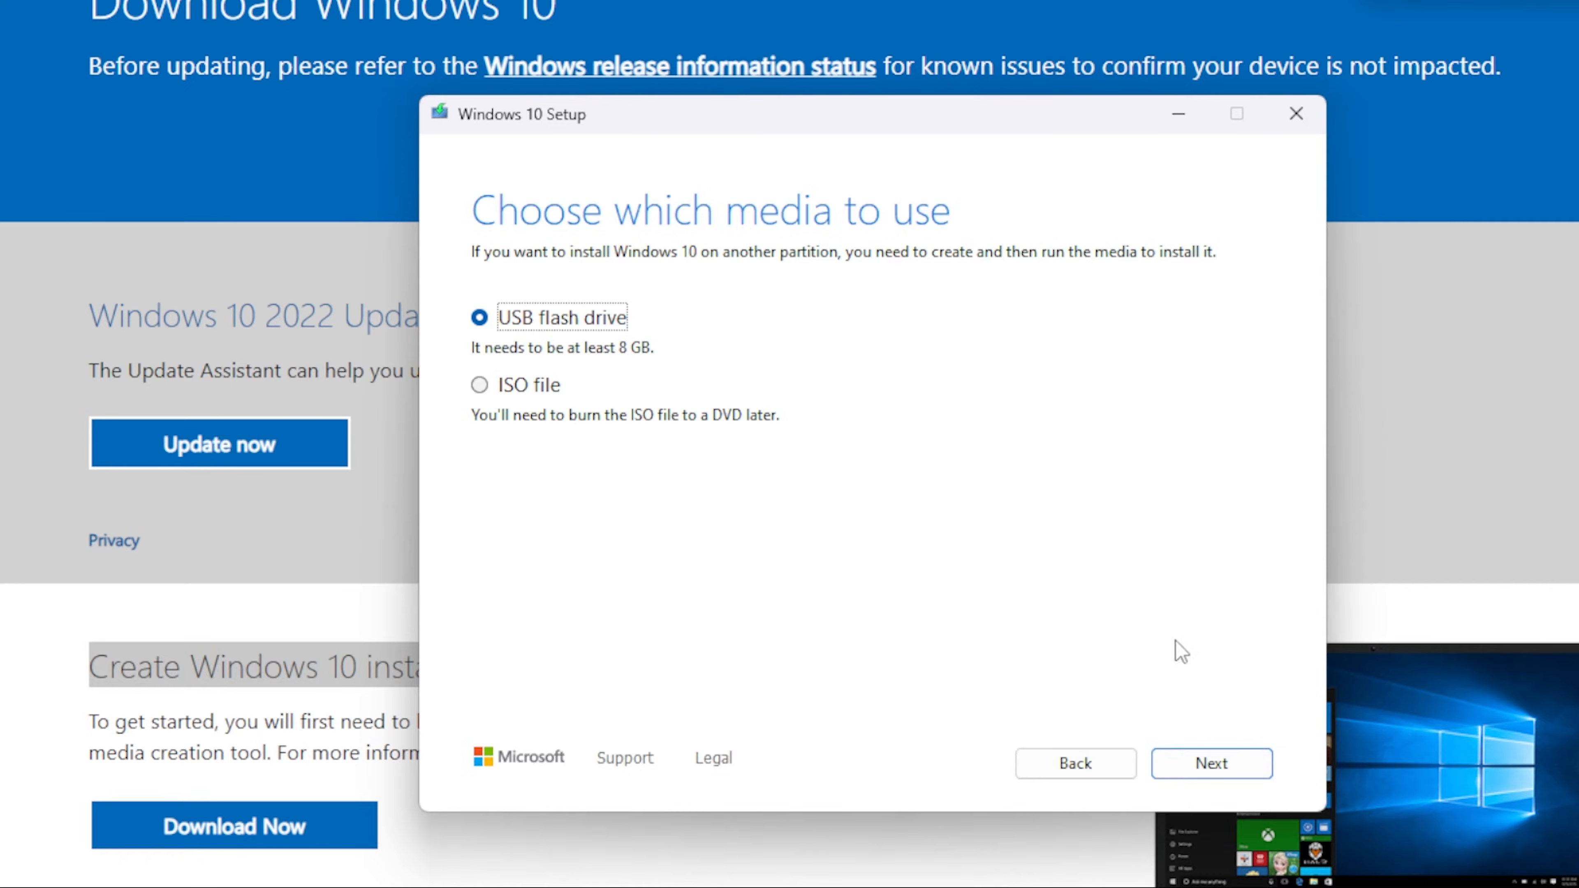
Proceed with USB flash drive as media and select removable drive D: (No Label) as the target.
left_click(1210, 763)
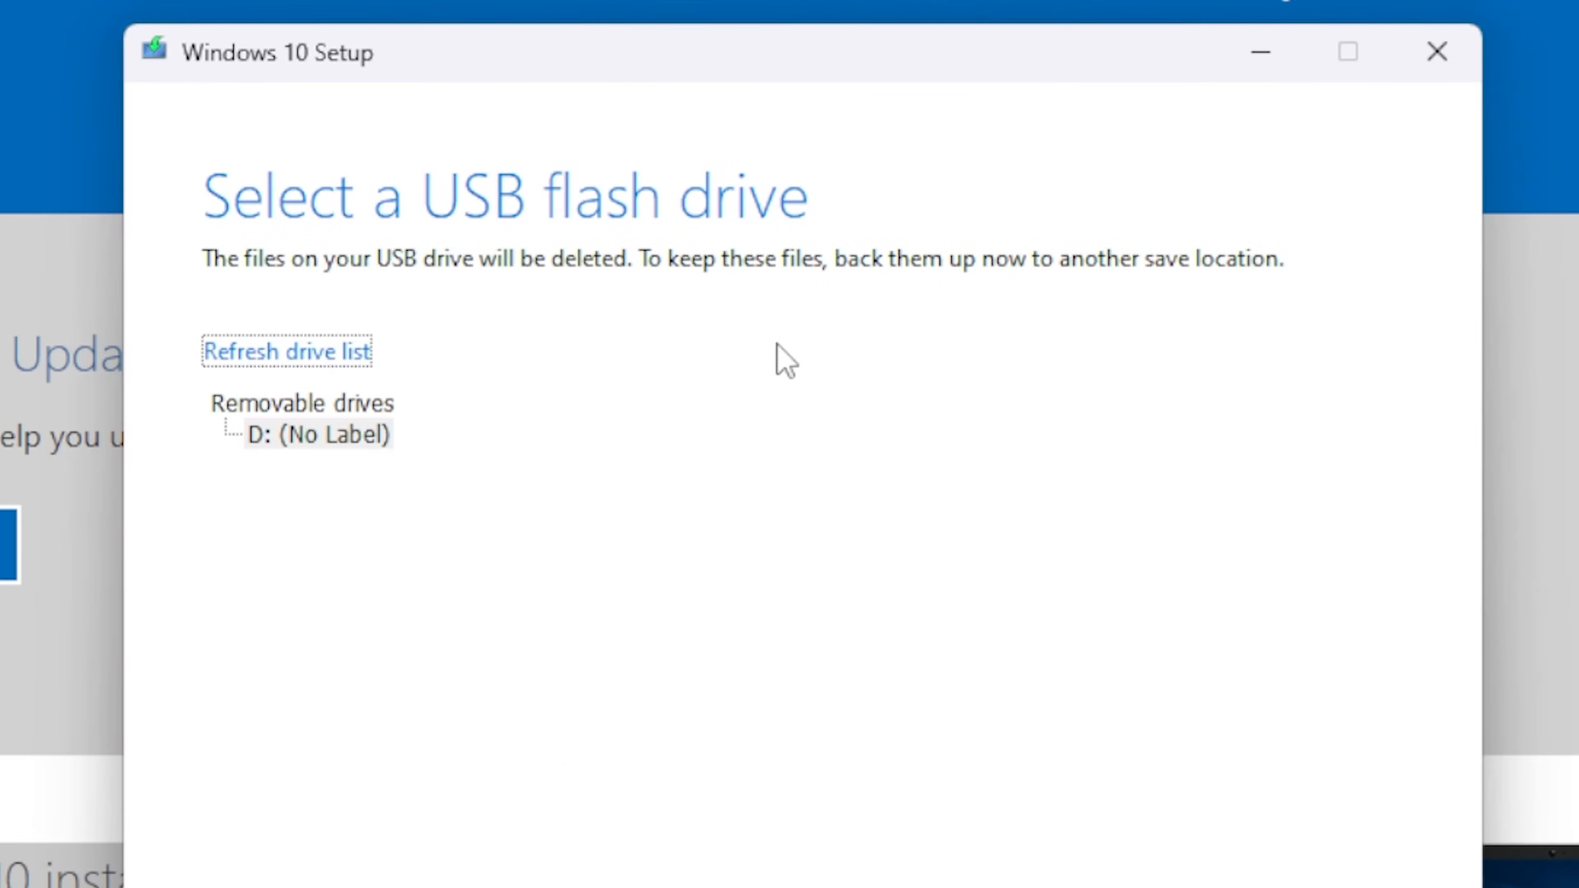
mouse_move(337, 468)
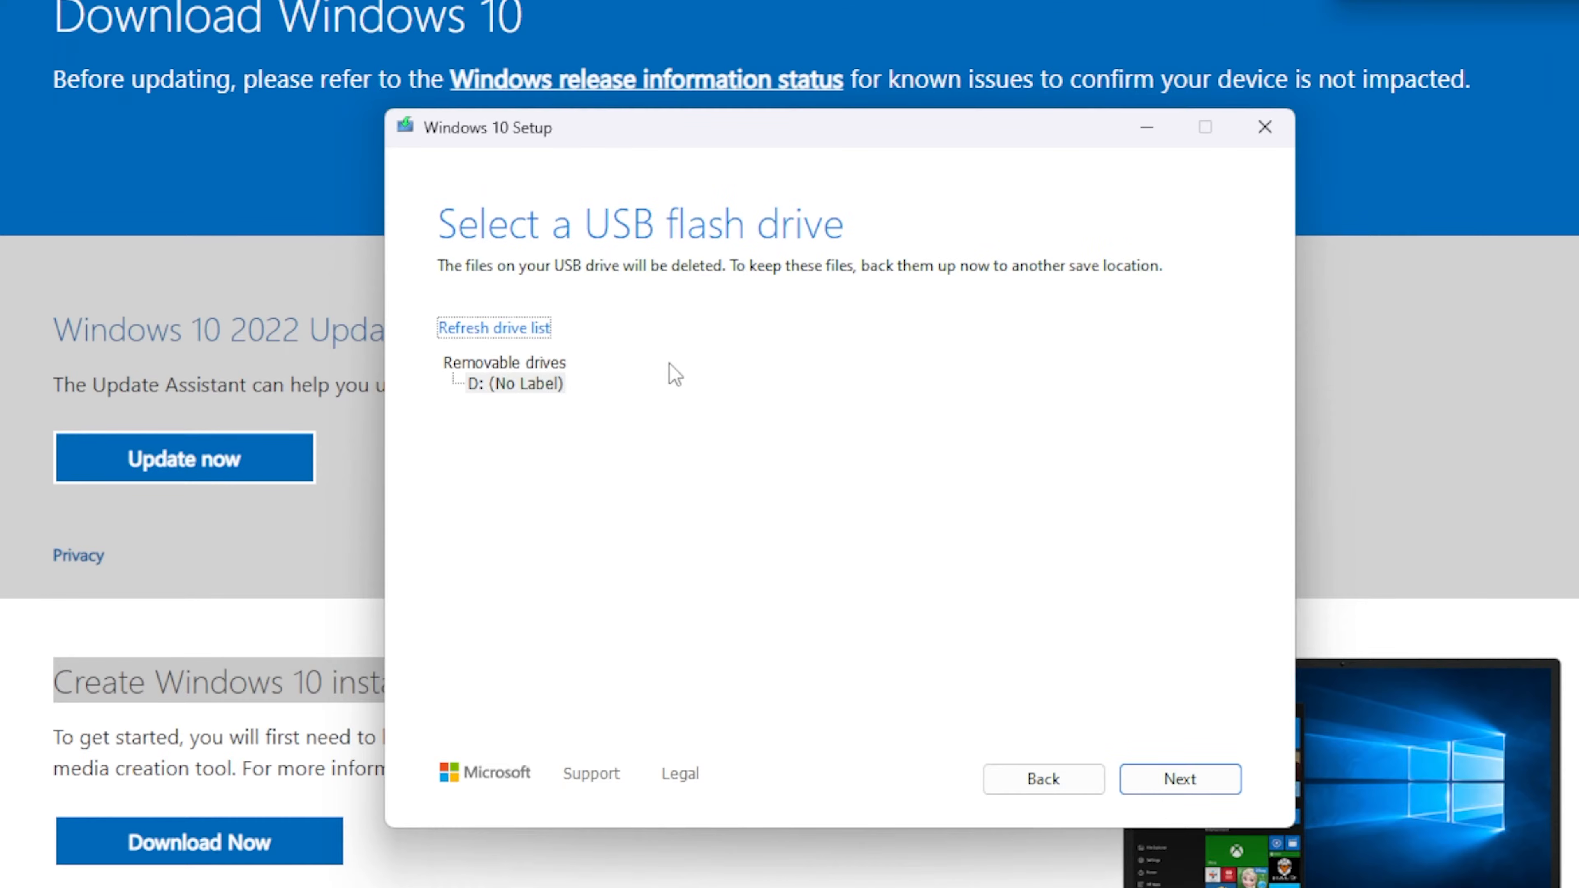
mouse_move(718, 322)
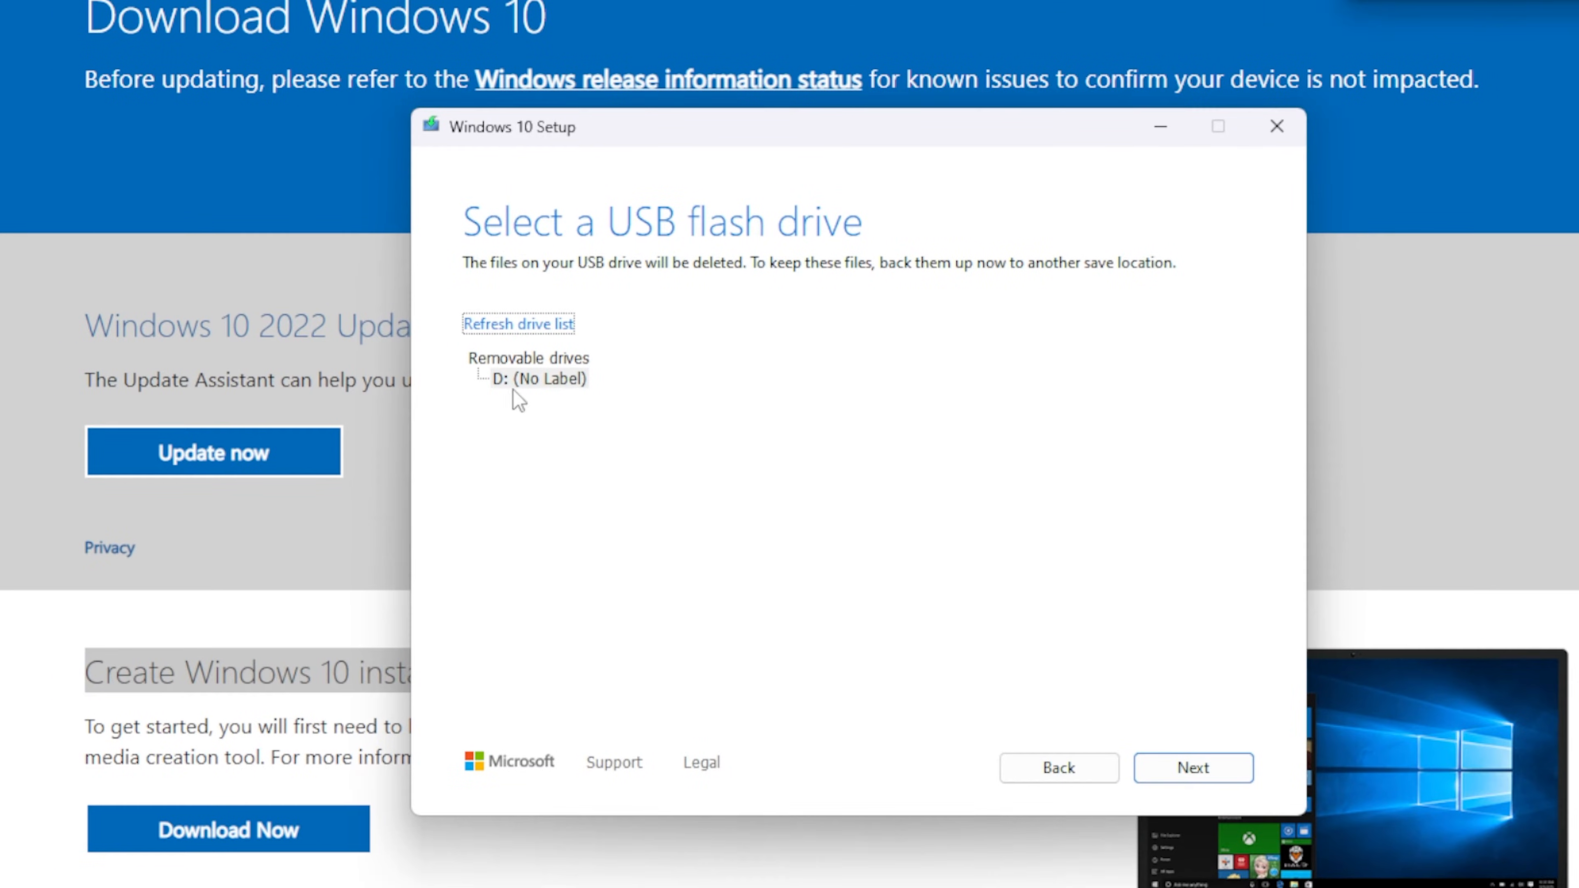
left_click(1193, 768)
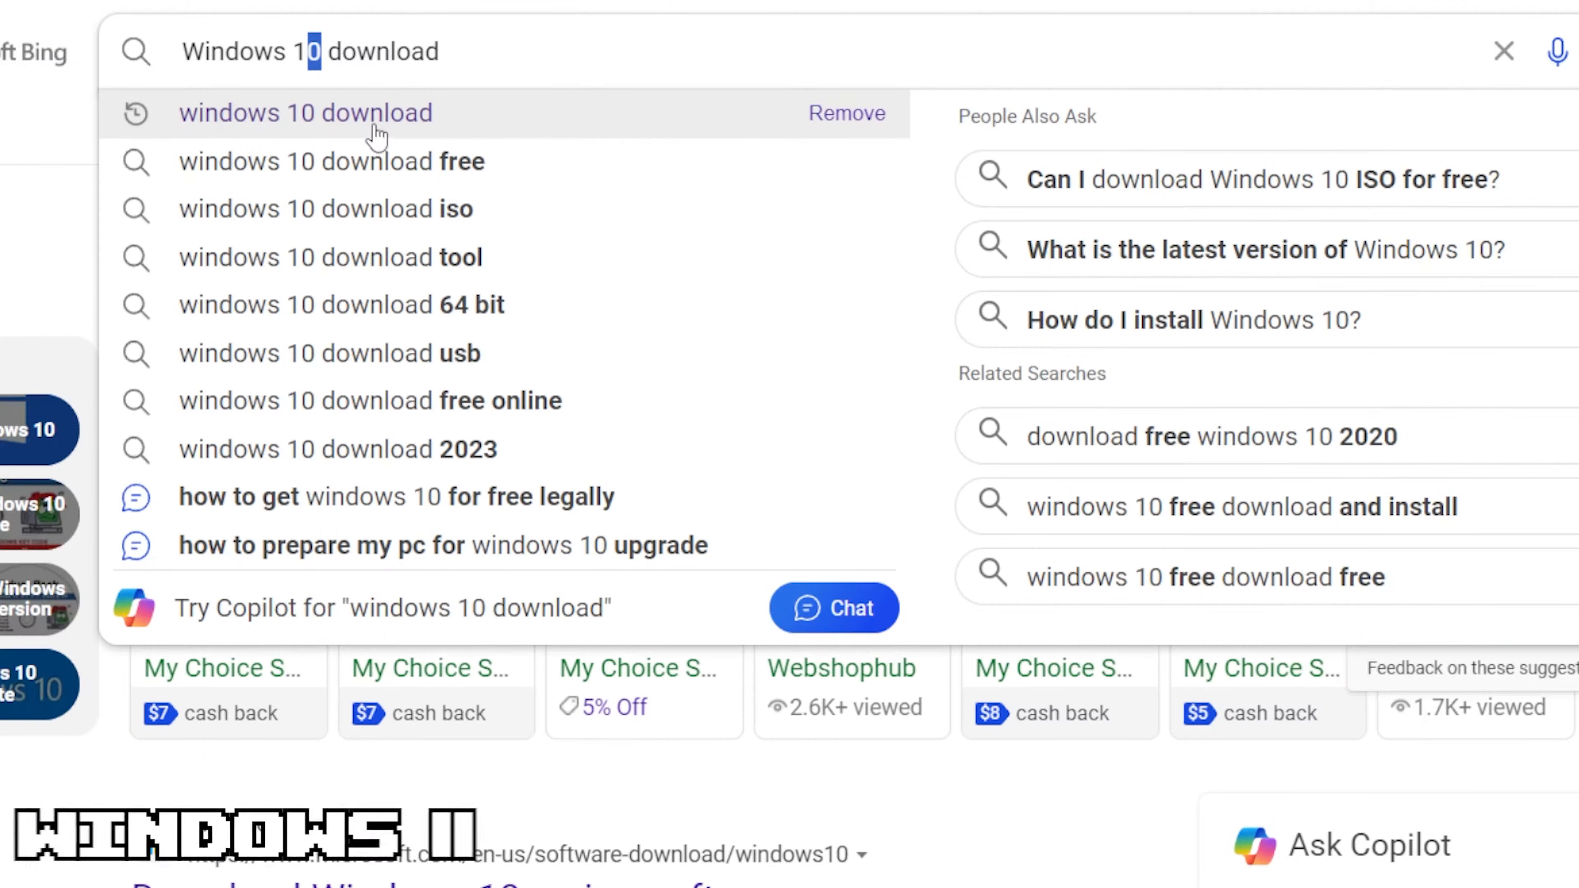
Change the Bing search query to 'Windows 11 media'.
type("11")
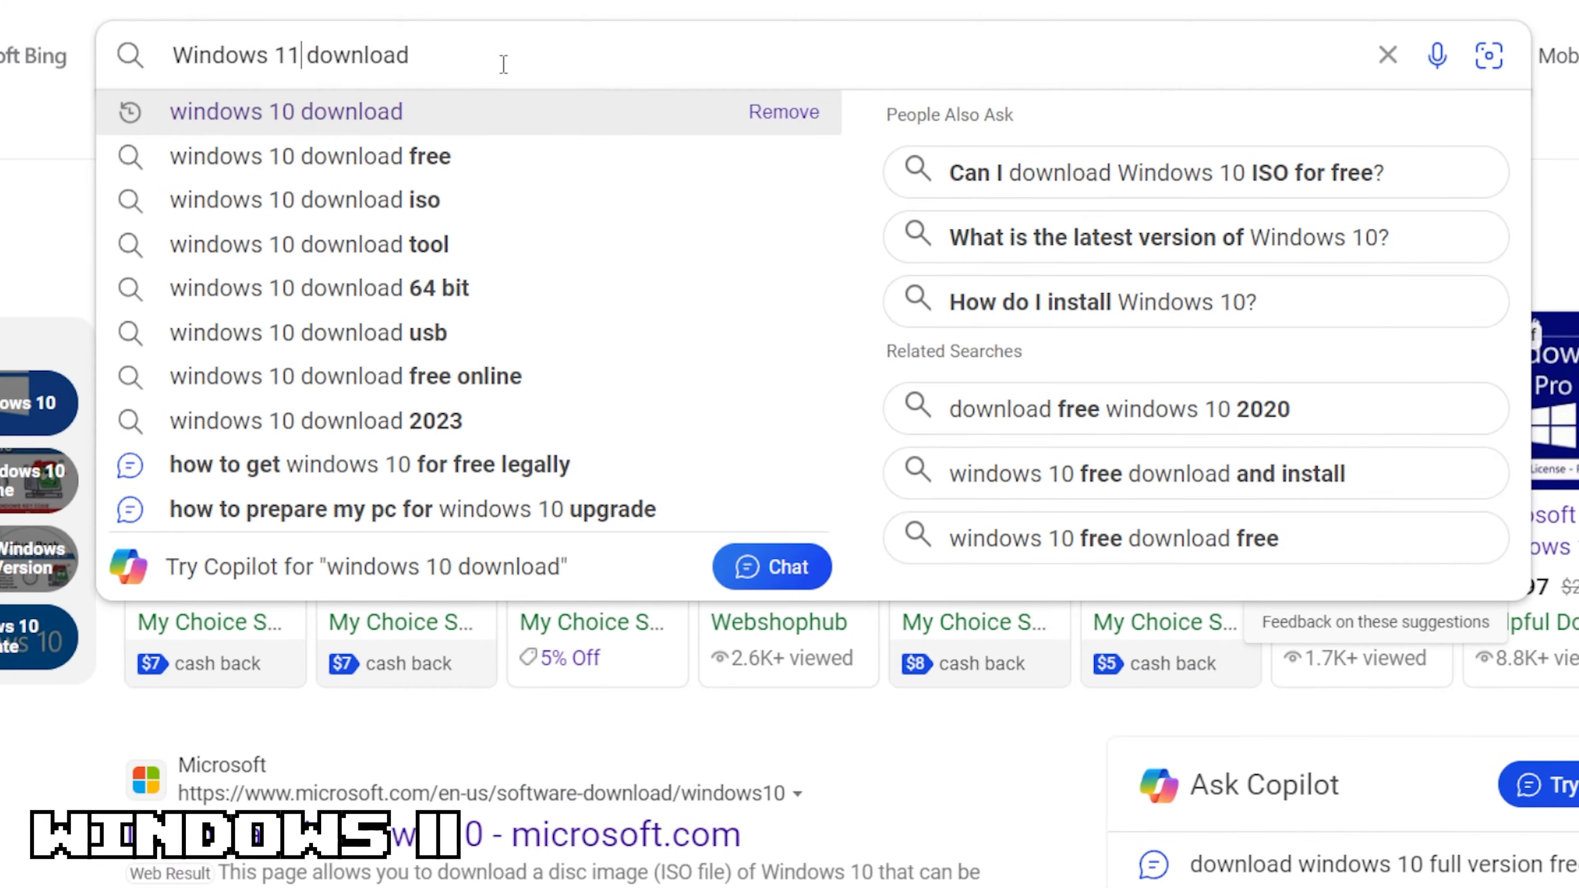
type("media")
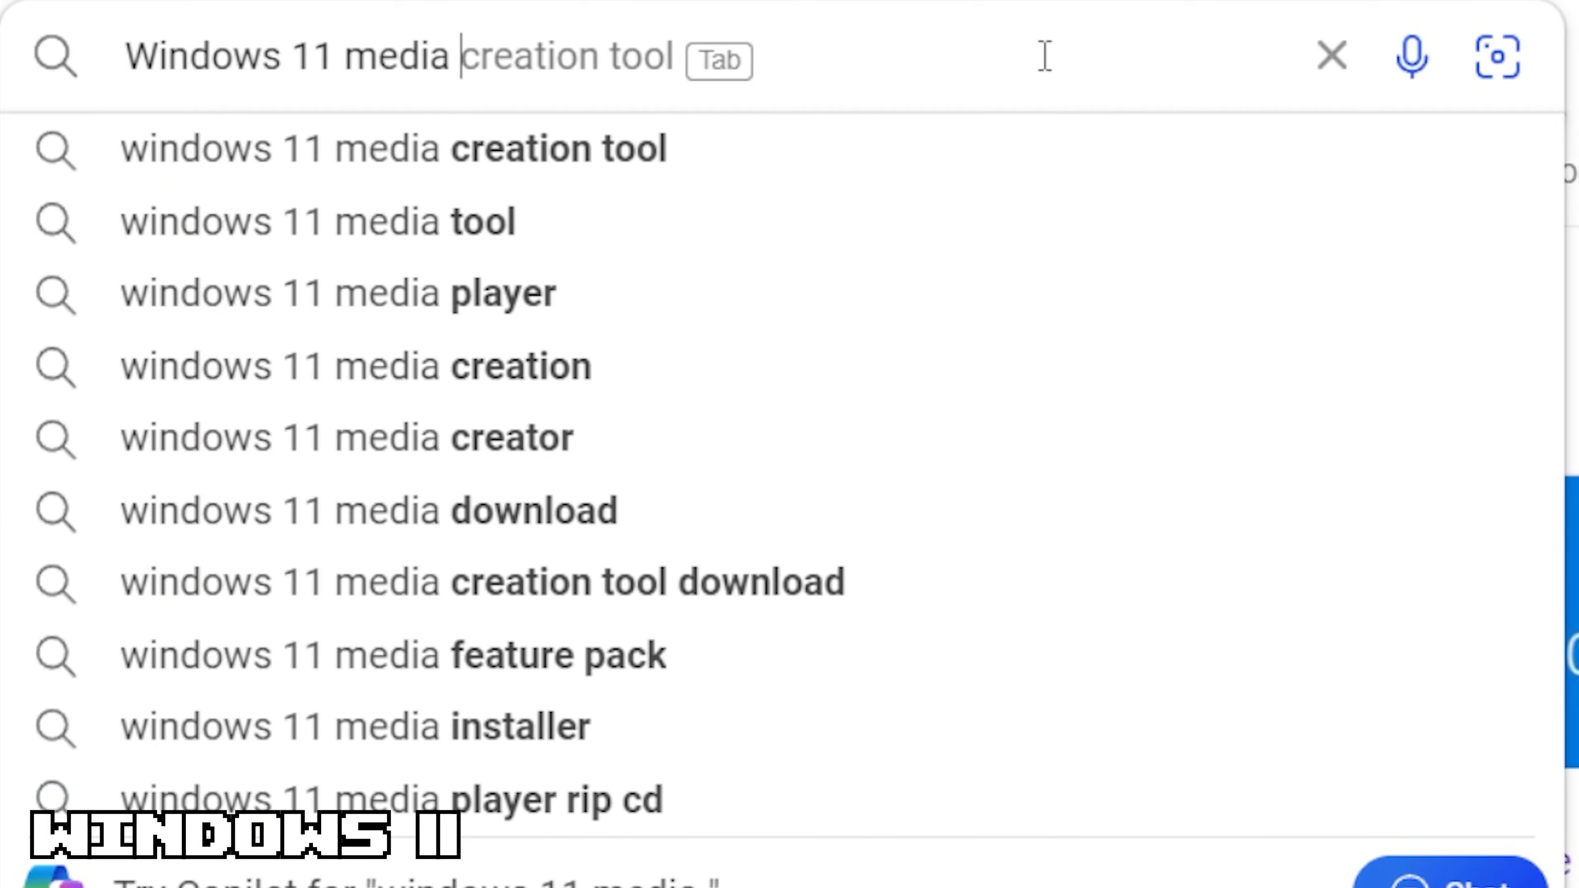